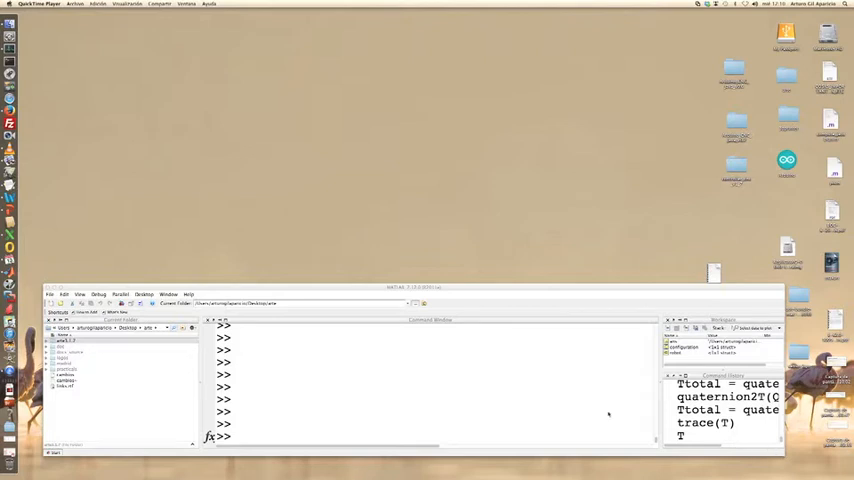
mouse_move(372, 372)
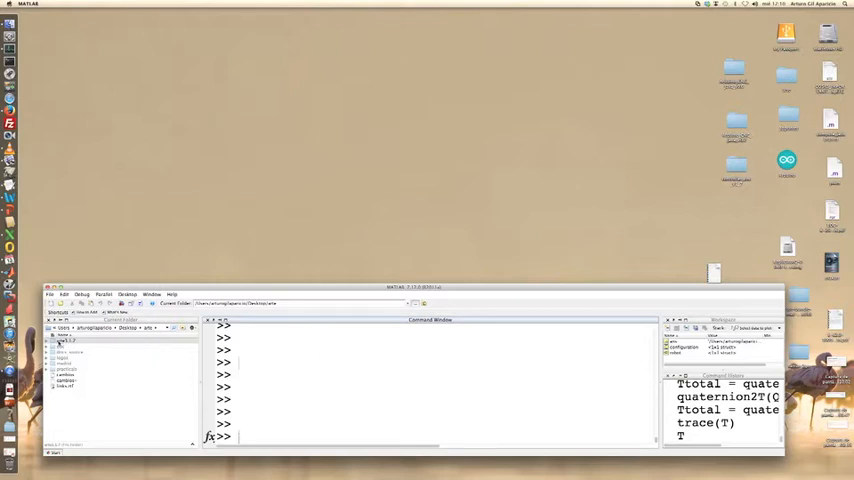
- Make the arte3.1.7 toolbox folder the current folder and confirm it with pwd
left_click(68, 340)
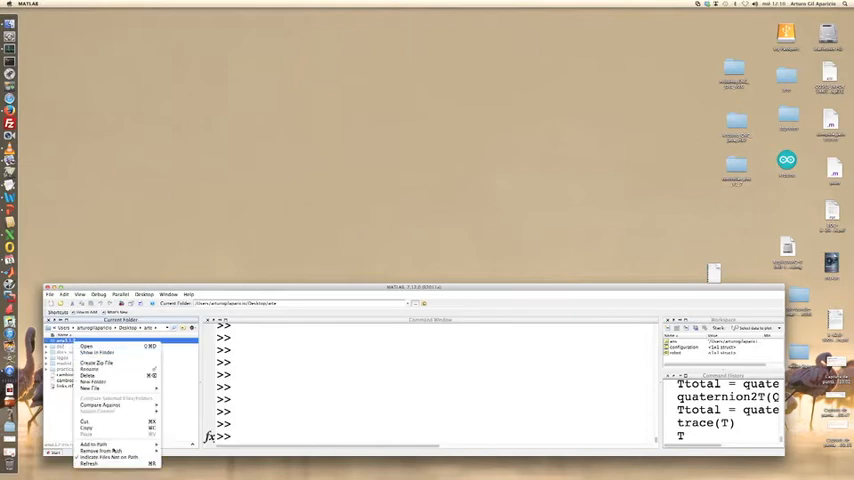
left_click(96, 444)
type("pwd")
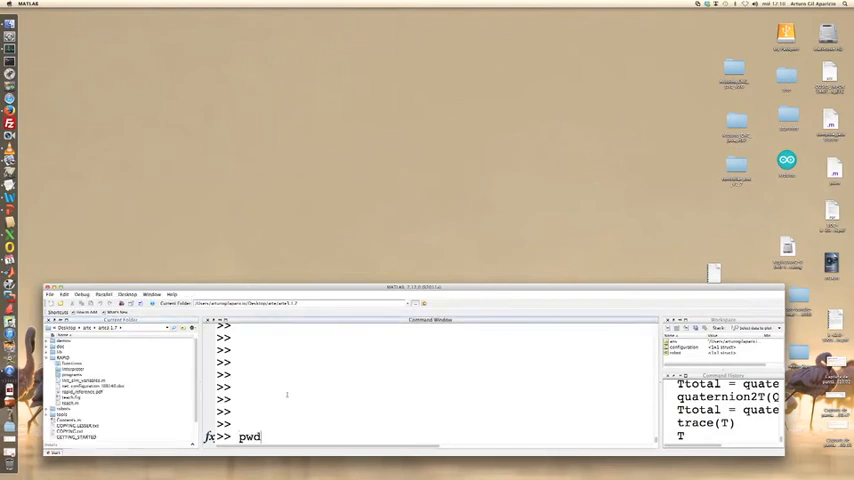
key("Return")
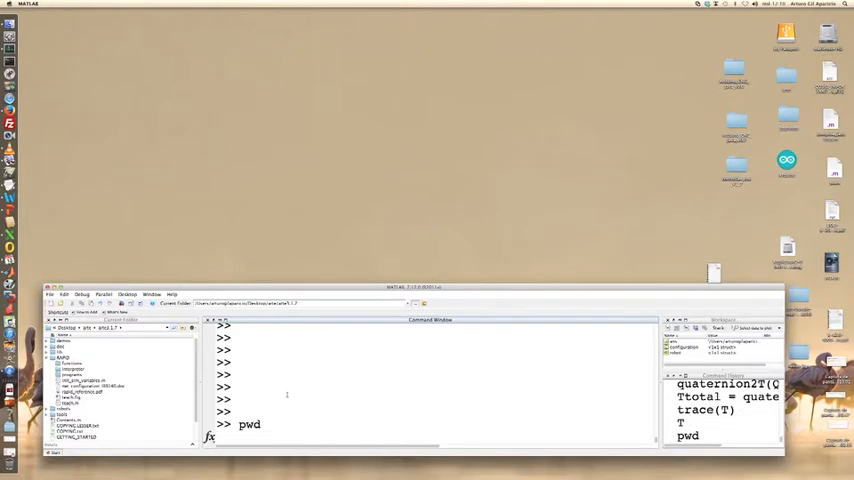
key("Return")
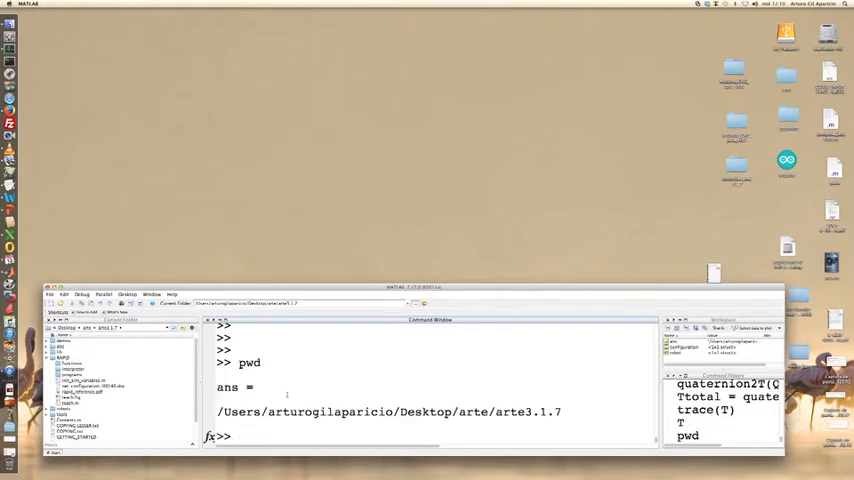
- Run init_lib to initialise the ARTE library and enter robot=load_robot
type("init")
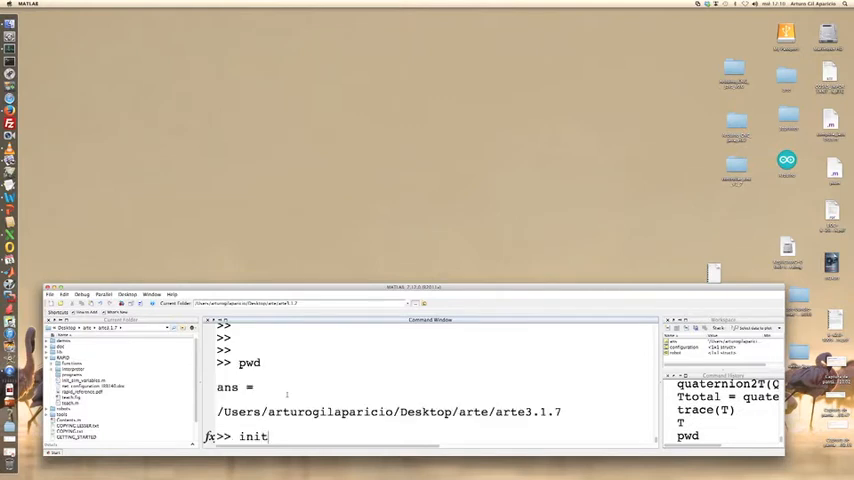
type("_lib")
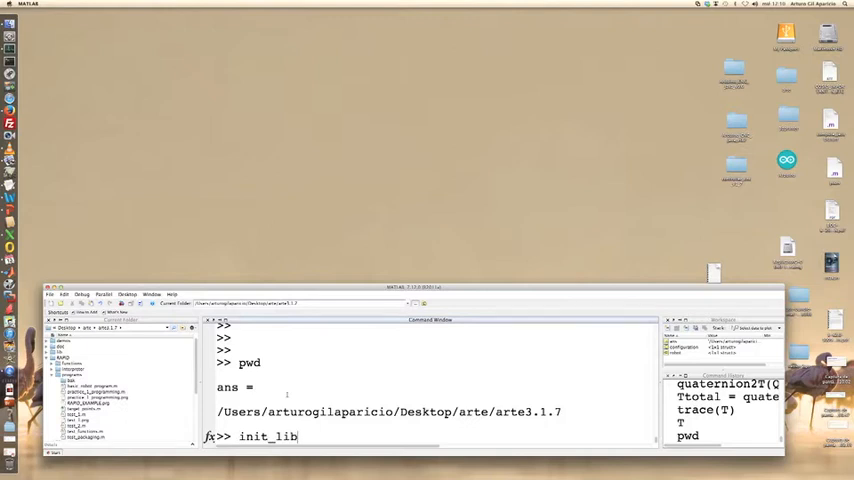
key("Return")
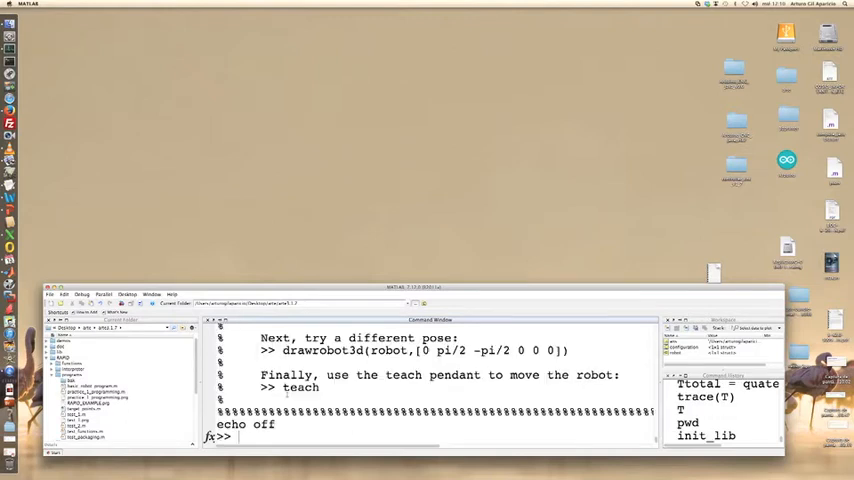
type("robot")
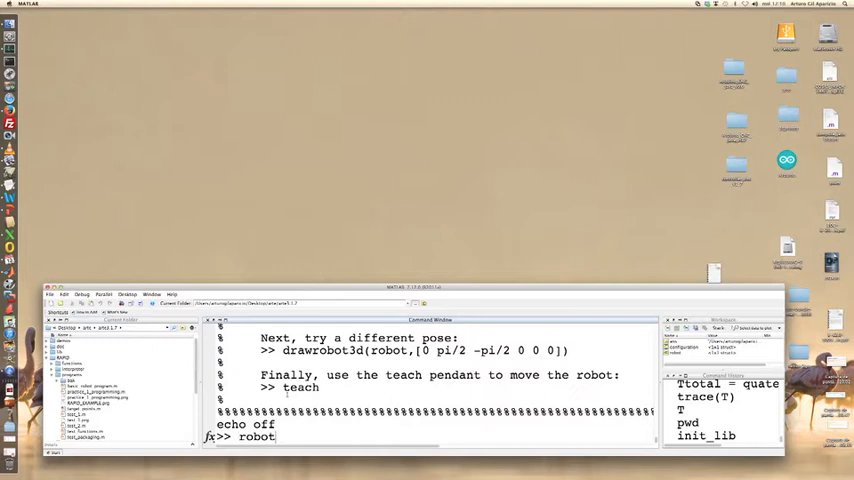
type("=load_robot")
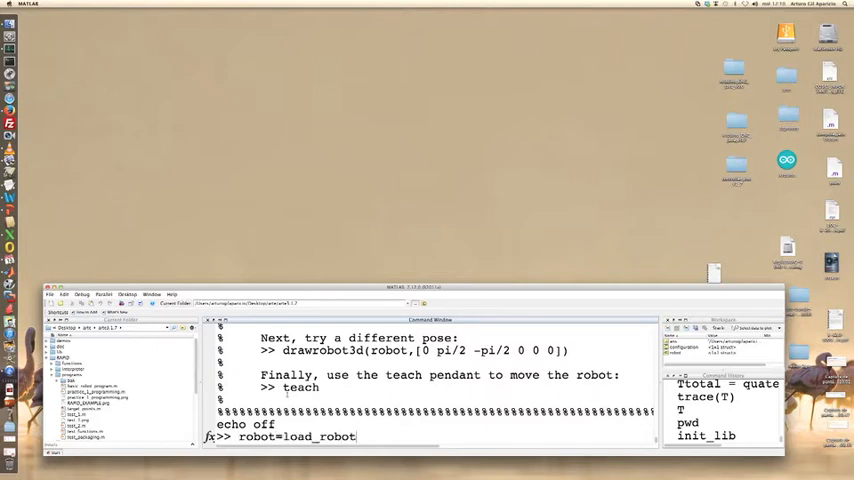
- Run load_robot and choose the ABB robot model from the robots folder, drawing it in 3D
key("Return")
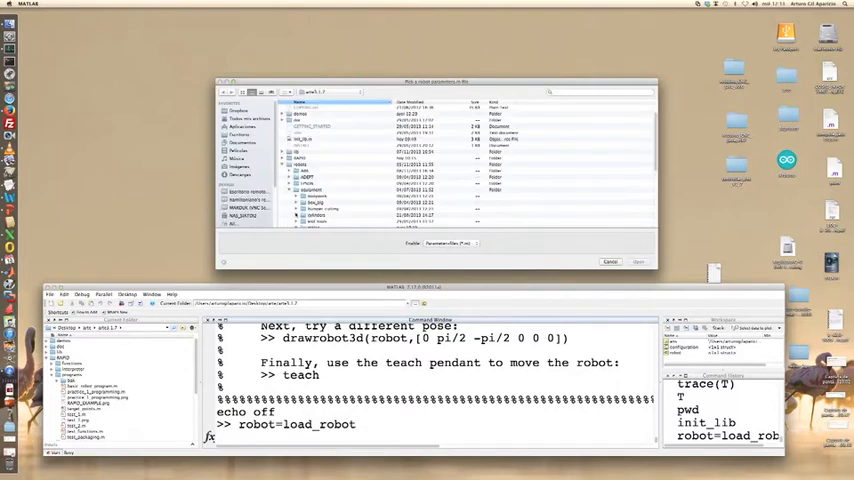
left_click(296, 164)
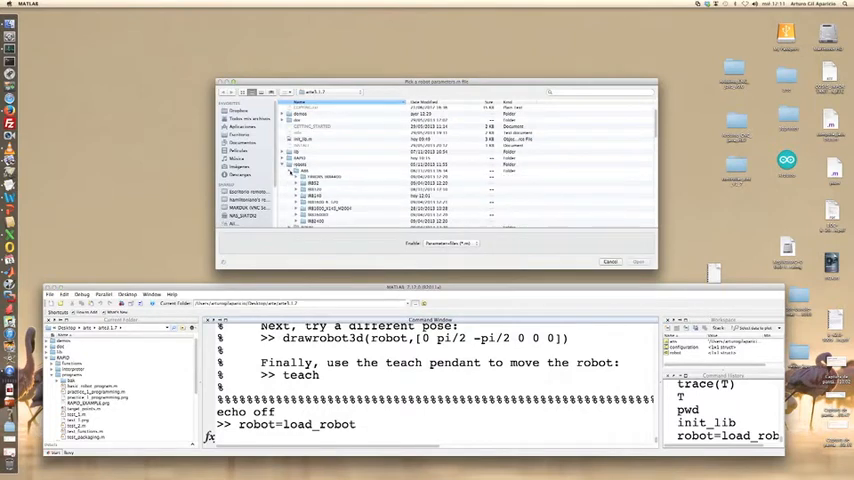
left_click(296, 172)
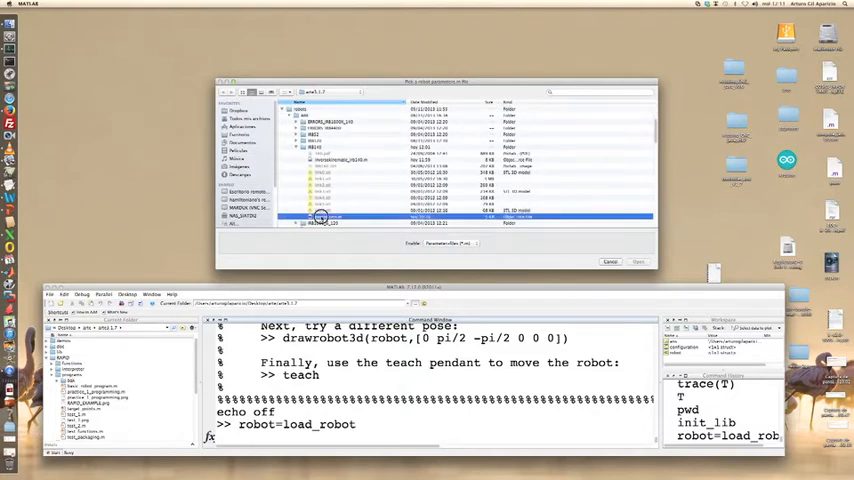
left_click(638, 260)
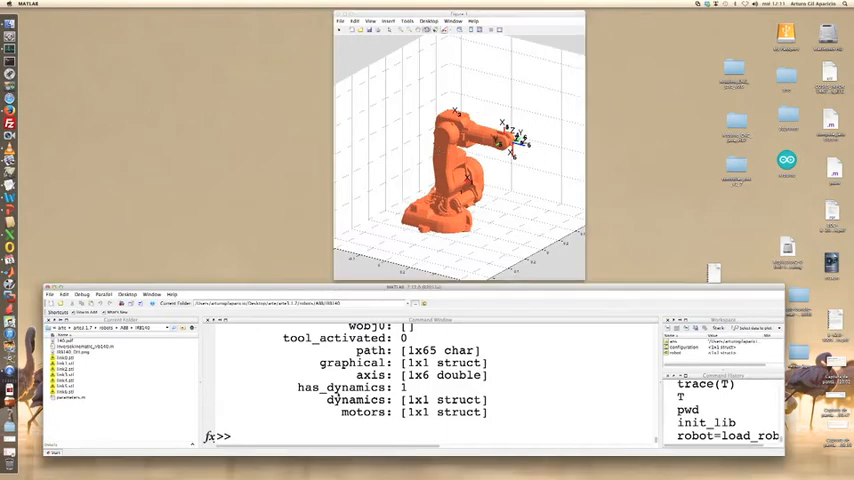
- Launch the teach pendant GUI for the loaded robot with the teach command
type("teach")
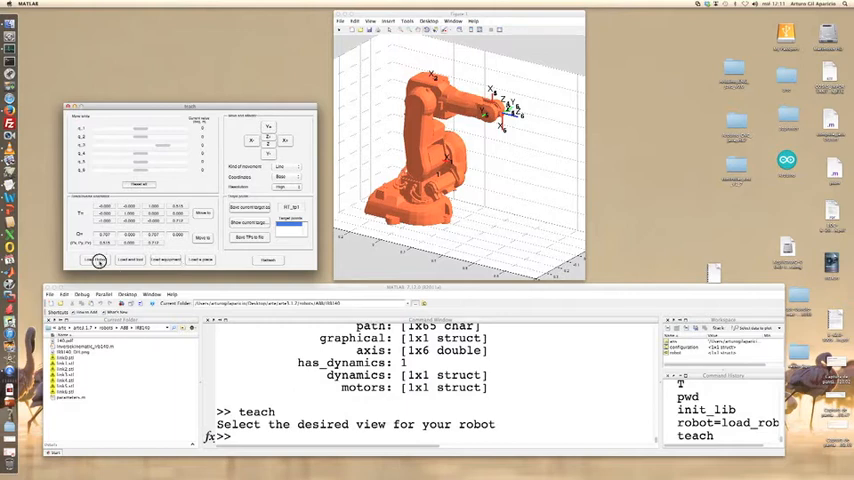
- Start loading from the teach pendant and browse into a folder of the robot library
left_click(96, 260)
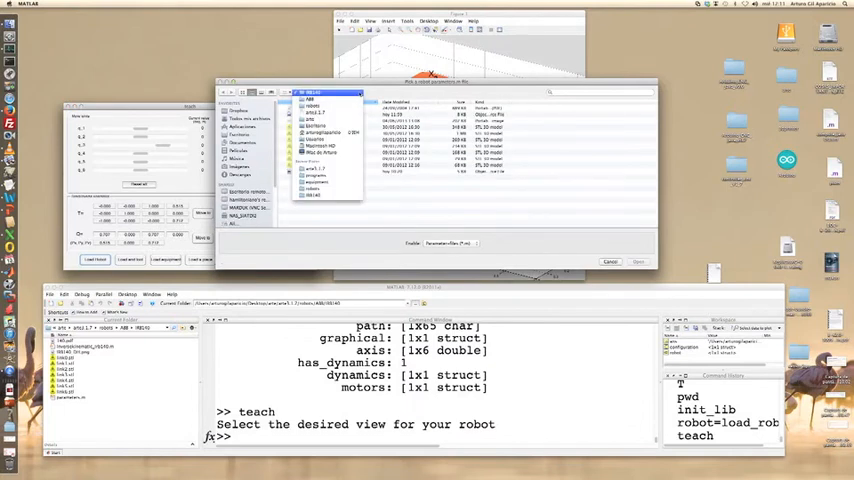
left_click(324, 92)
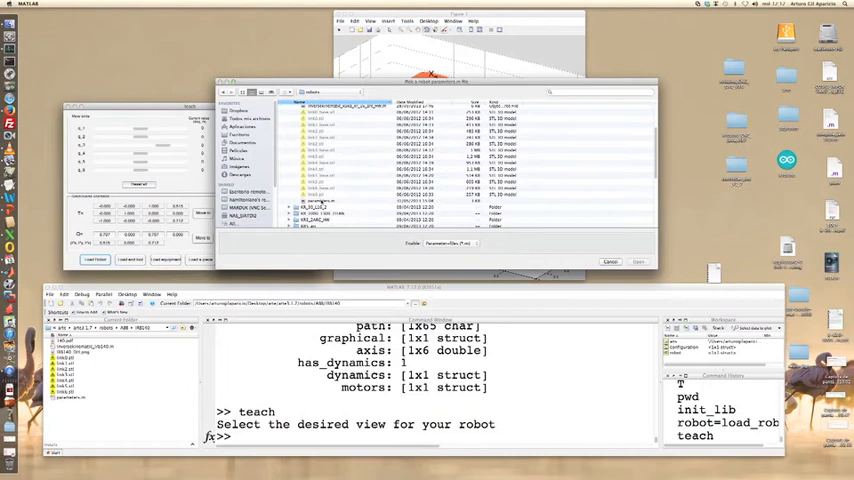
left_click(638, 260)
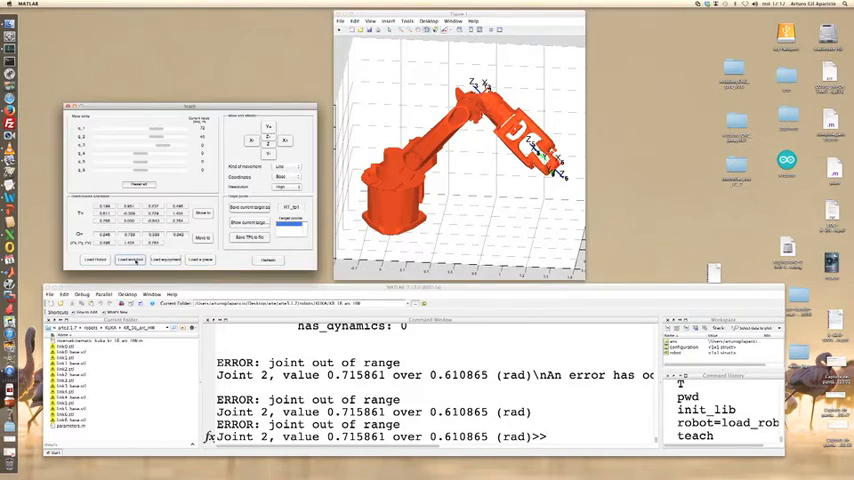
- Load the vacuum end tool onto the robot from the tool library folders
left_click(130, 260)
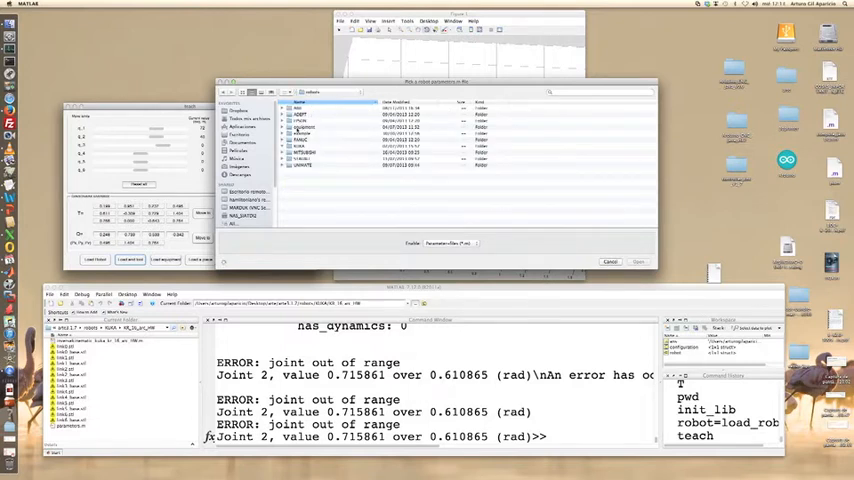
left_click(290, 146)
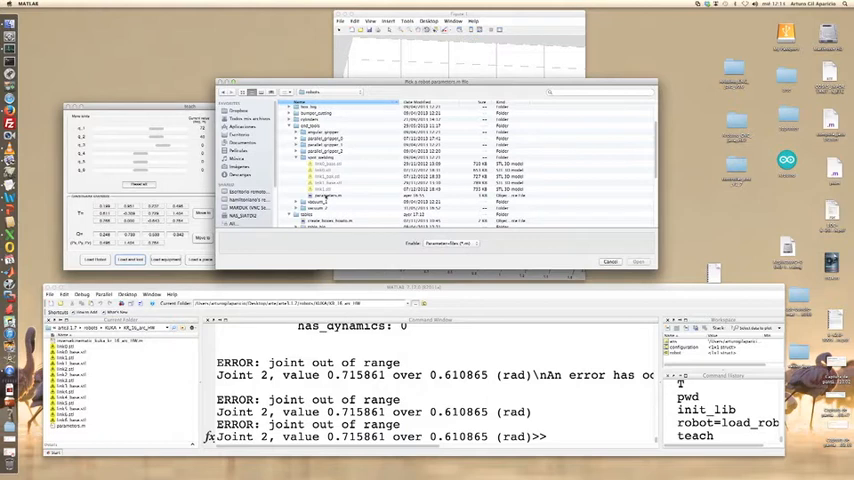
left_click(636, 260)
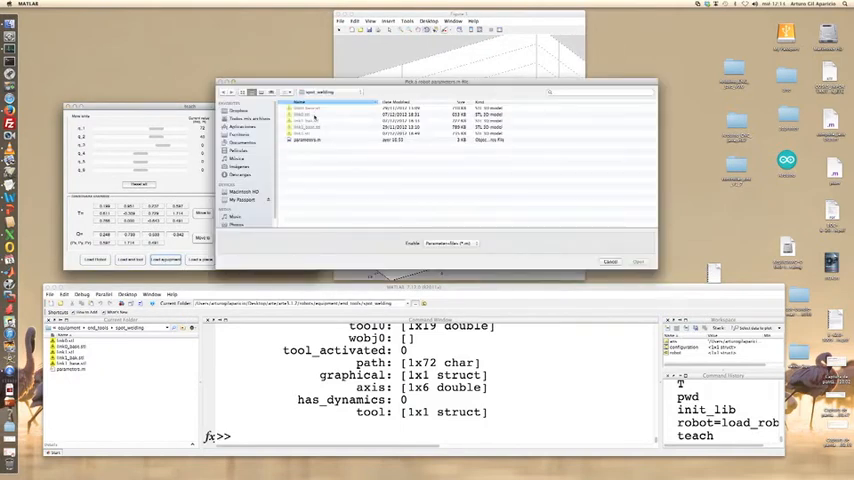
- Browse the equipment library to the bumper-cutting equipment folder
left_click(318, 92)
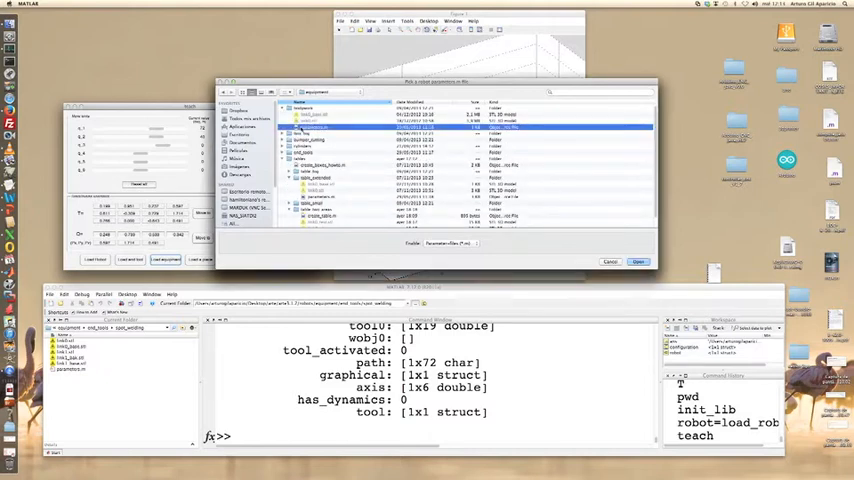
left_click(638, 260)
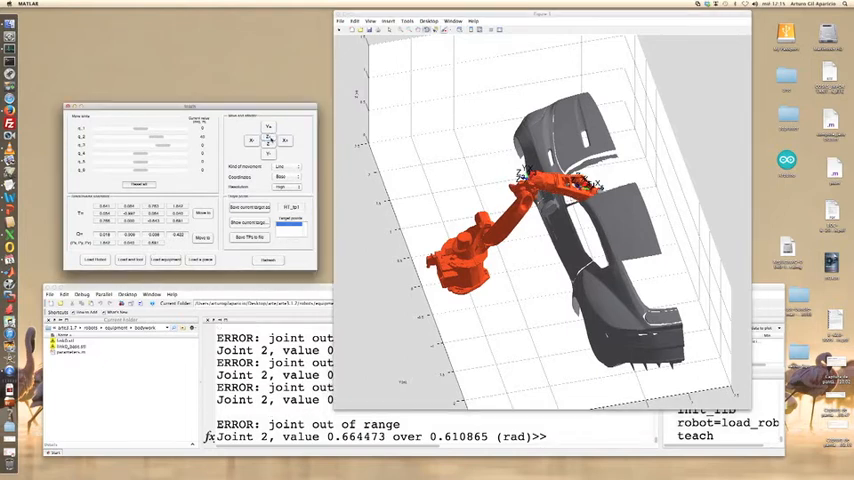
- Scroll the Command Window while the bumper-cutting equipment scene is shown
scroll("down", 3)
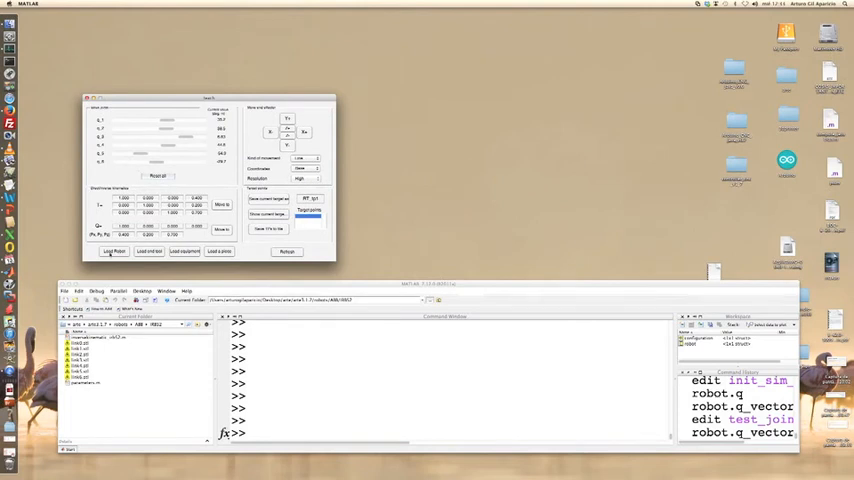
- Reload the ABB robot model from the robots library into the teach pendant
left_click(112, 252)
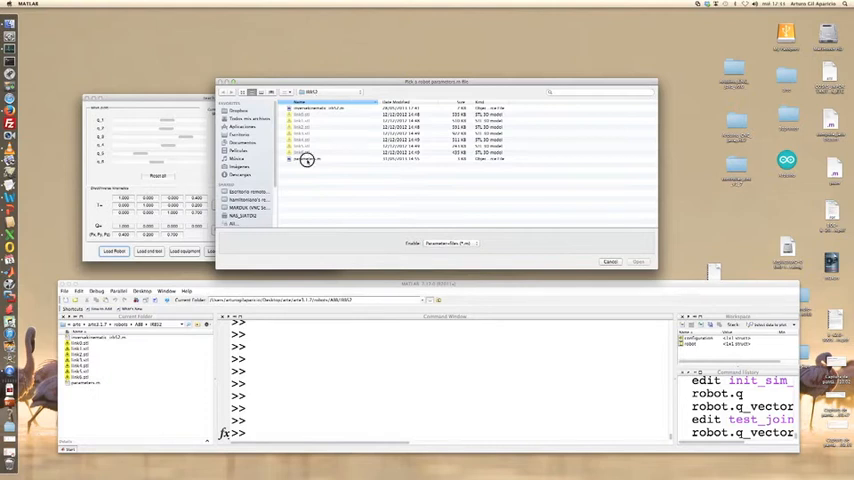
left_click(636, 262)
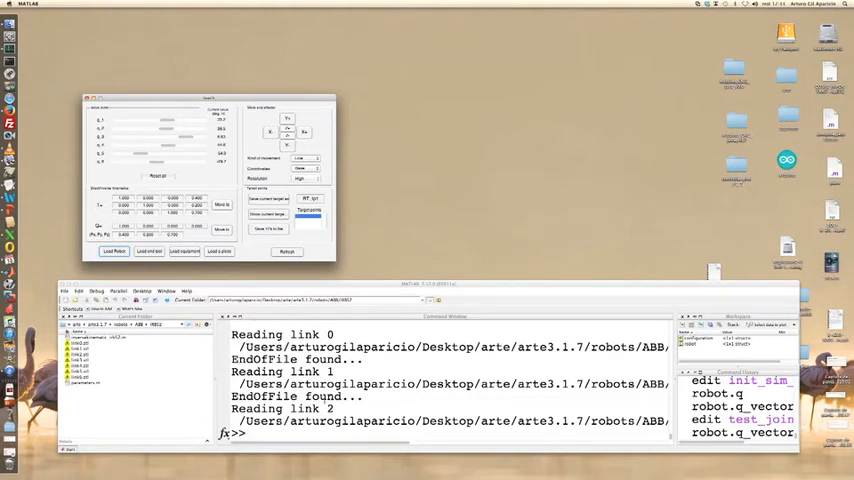
scroll("down", 3)
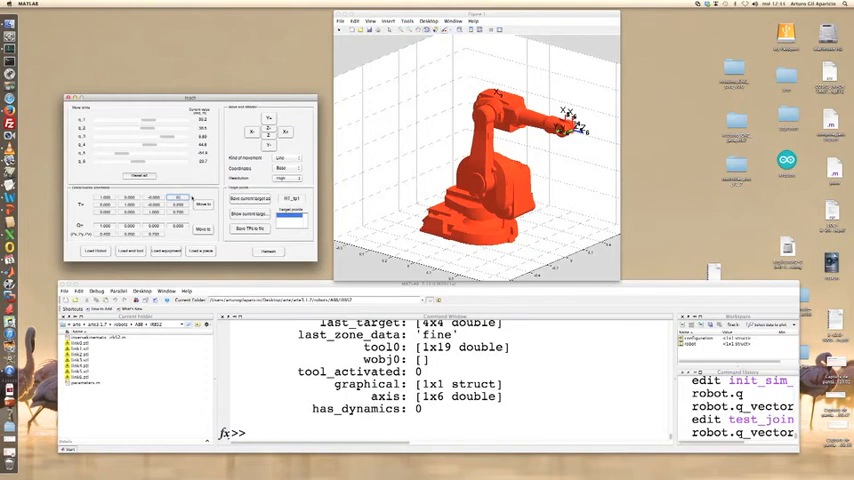
- Change the robot's joint angles from the teach pendant slider and value field
left_click(204, 204)
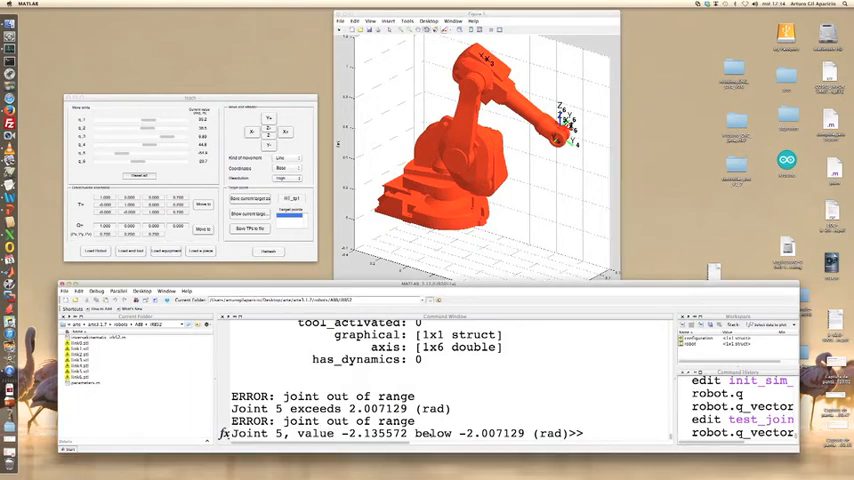
double_click(260, 432)
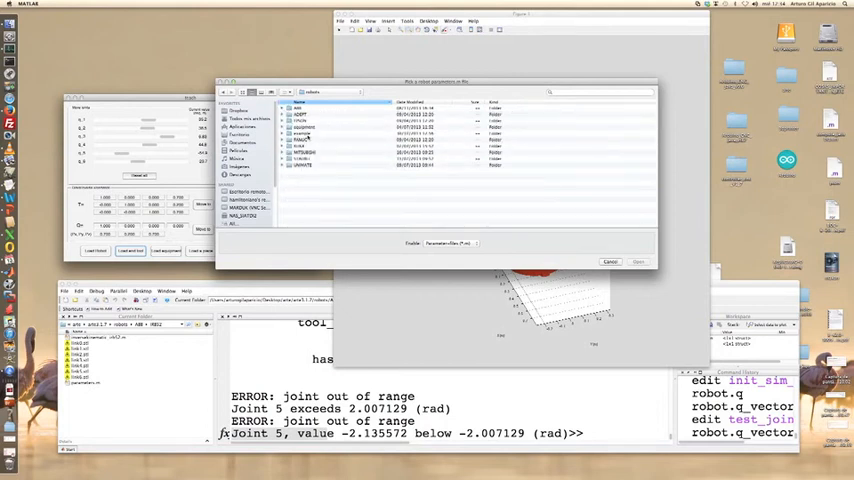
- Go two folders deeper in the Load equipment dialog toward the equipment files
left_click(288, 132)
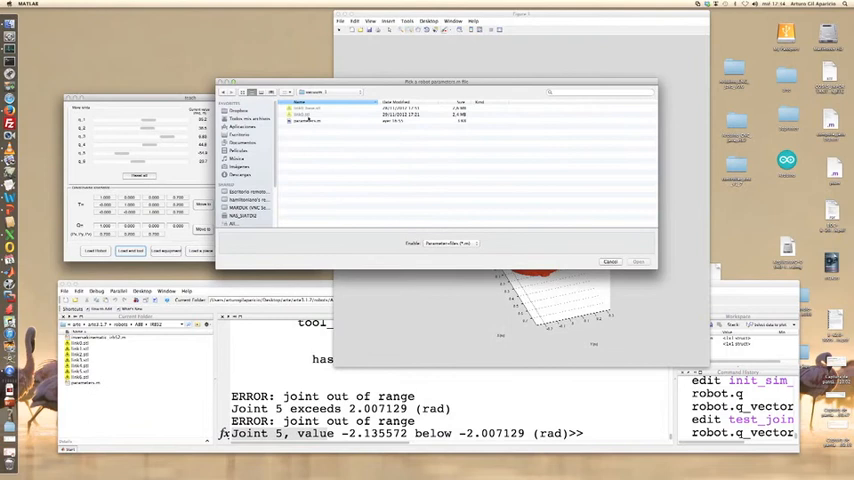
left_click(638, 260)
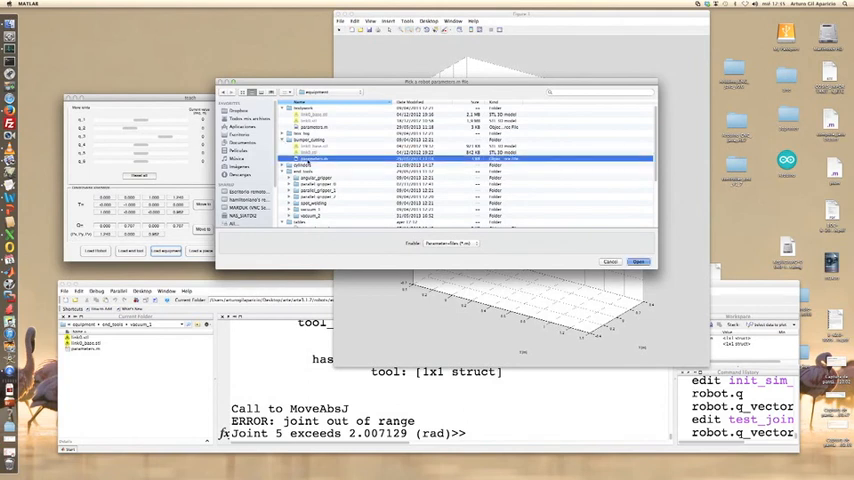
- Load the bumper-cutting equipment so the grey fixture appears beside the orange ABB robot
left_click(638, 260)
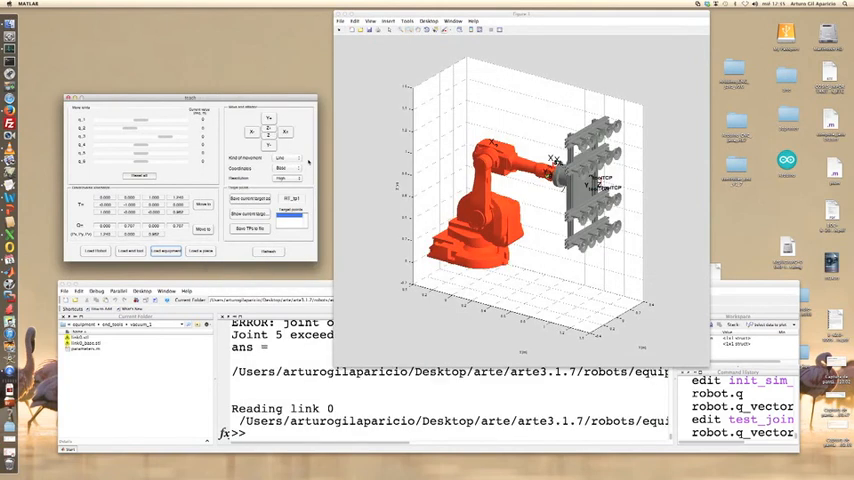